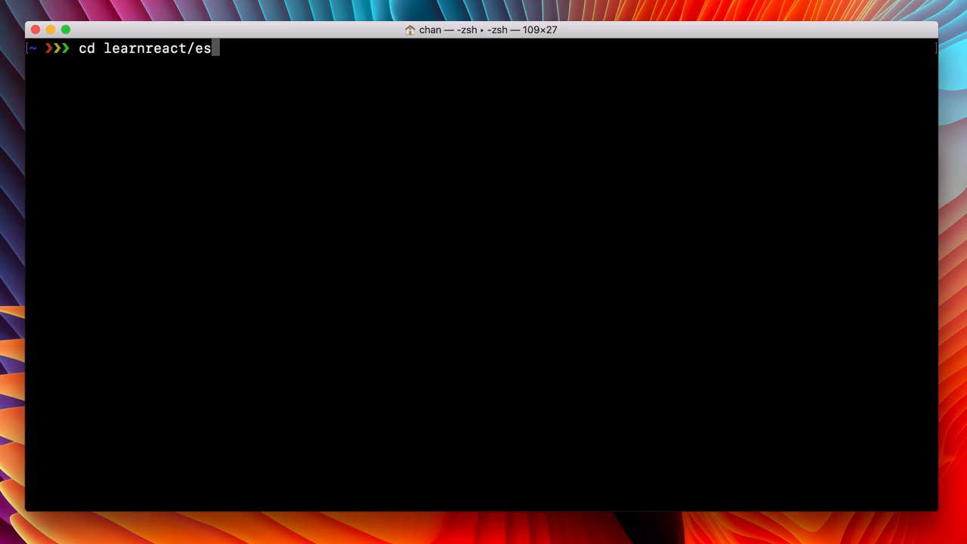
- Enter learnreact/essential-npm and prepare the npm install cowsay command
key(Return)
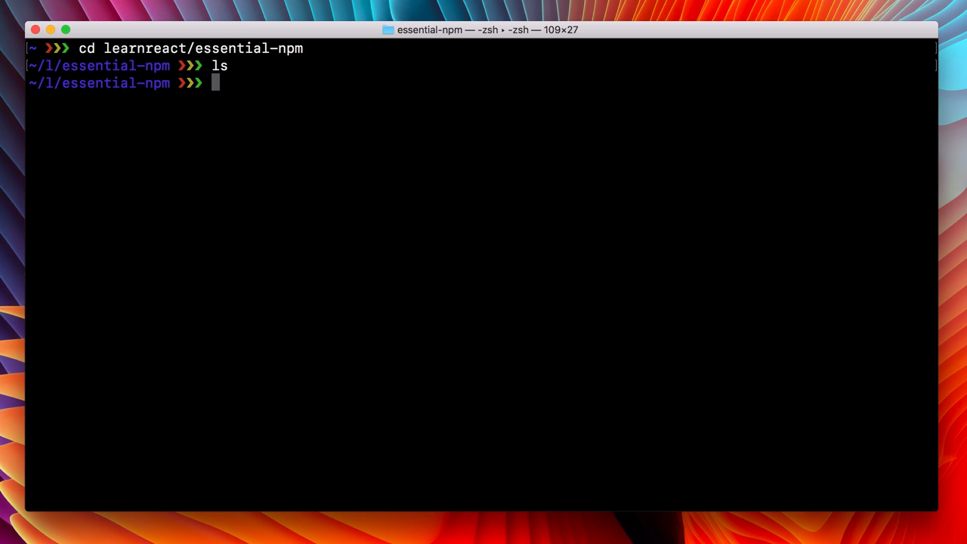
text(npm install)
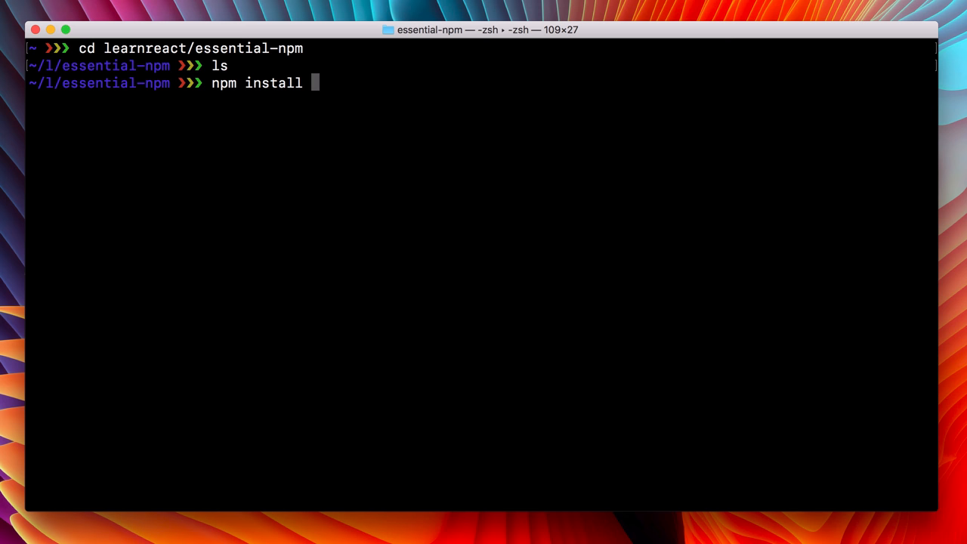
text(cowsay)
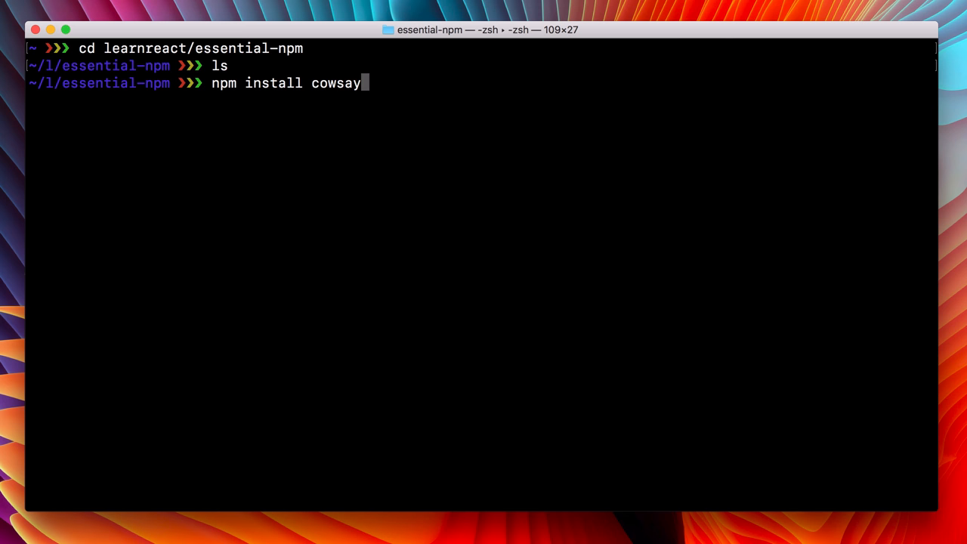
- Install cowsay 1.2.1, noting the missing package.json warning and the installed package name
key(Return)
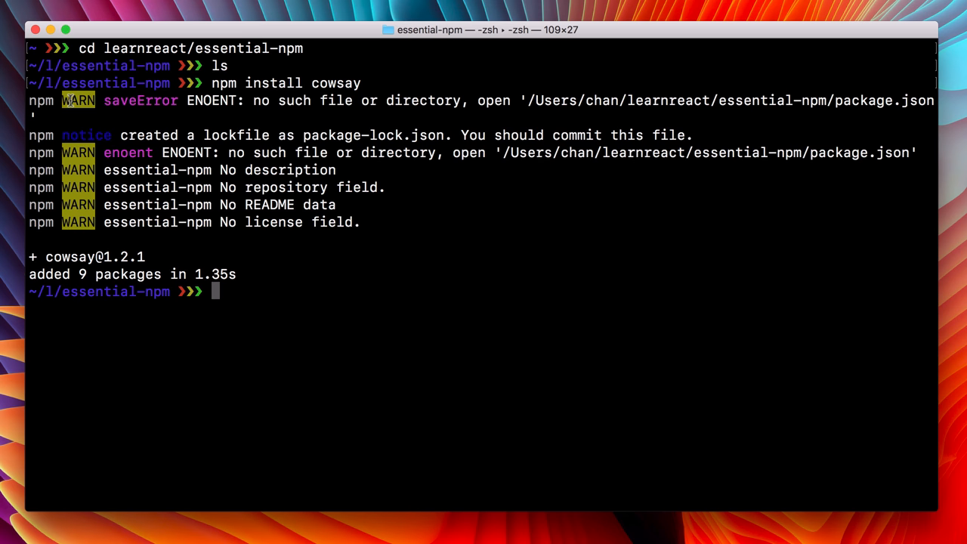
mouse_move(839, 100)
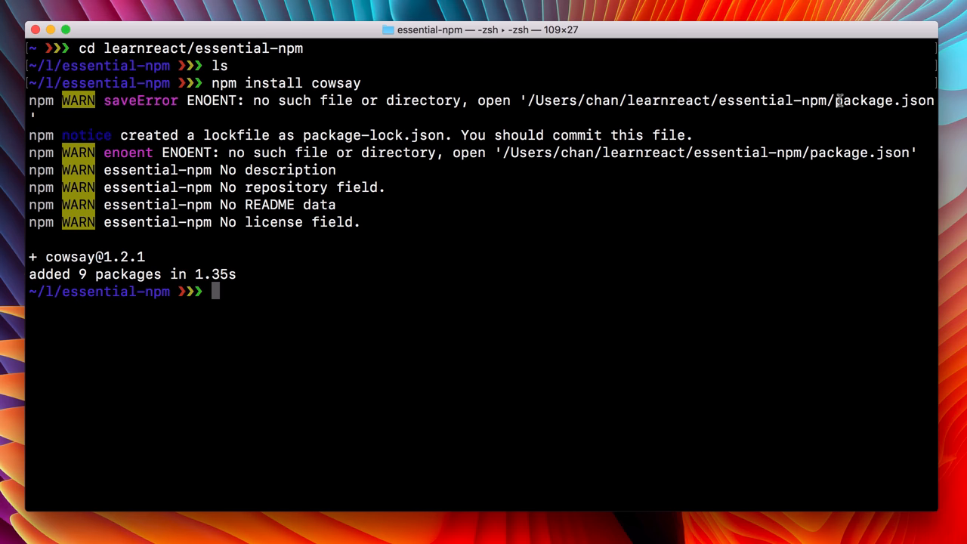
double_click(884, 101)
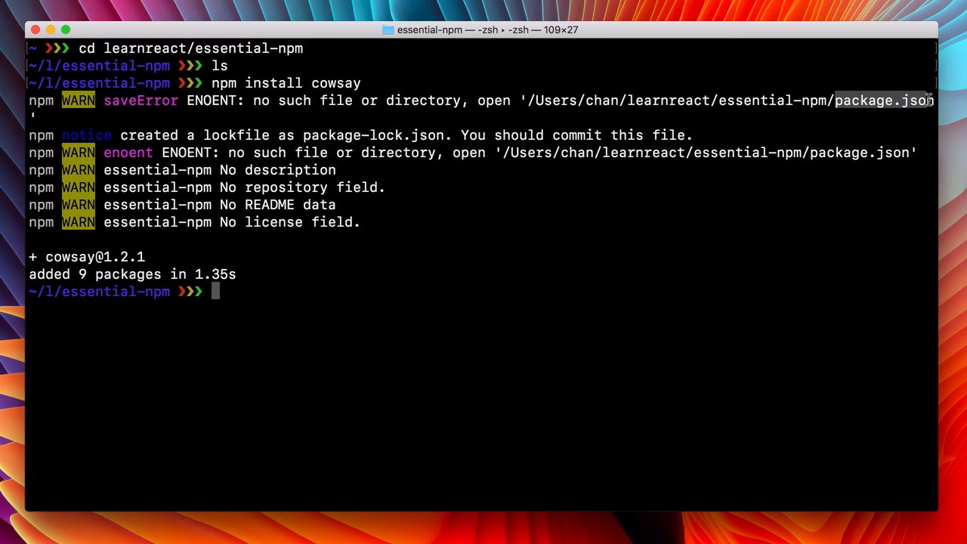
mouse_move(877, 117)
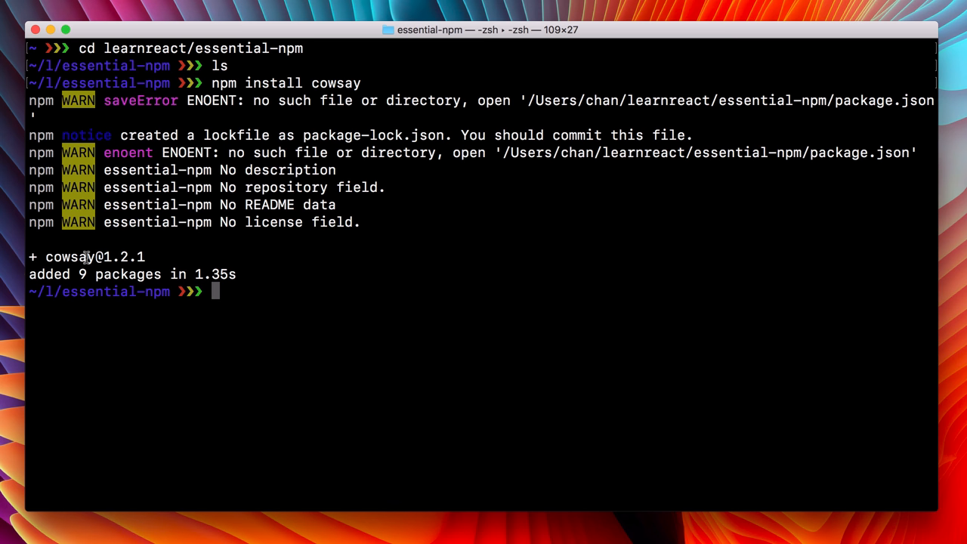
double_click(68, 257)
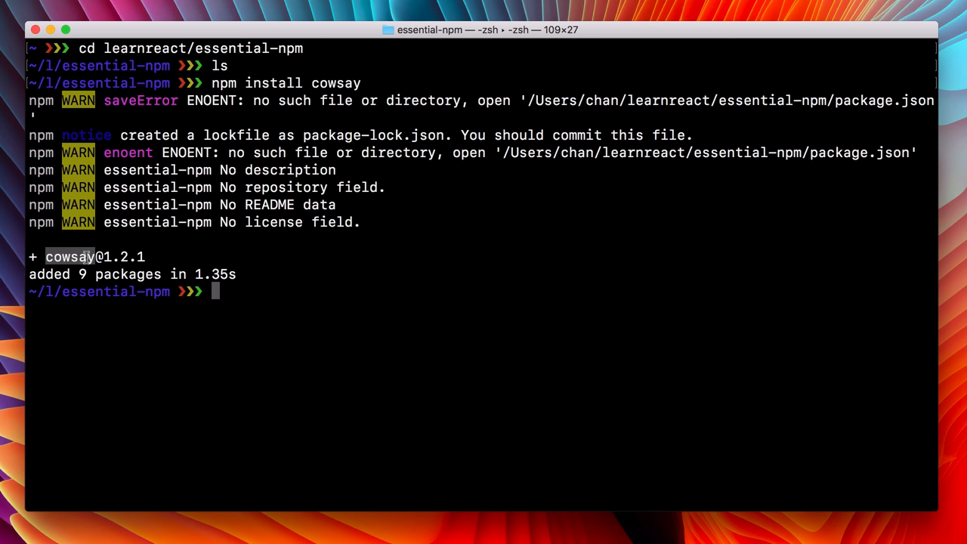
- List the folder and node_modules to show package-lock.json and cowsay among nine packages
text(ls)
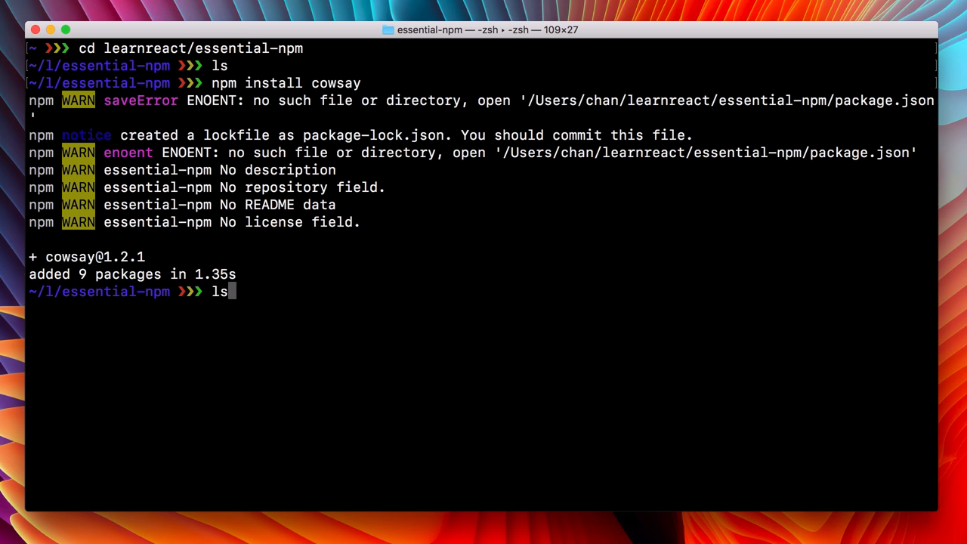
key(Return)
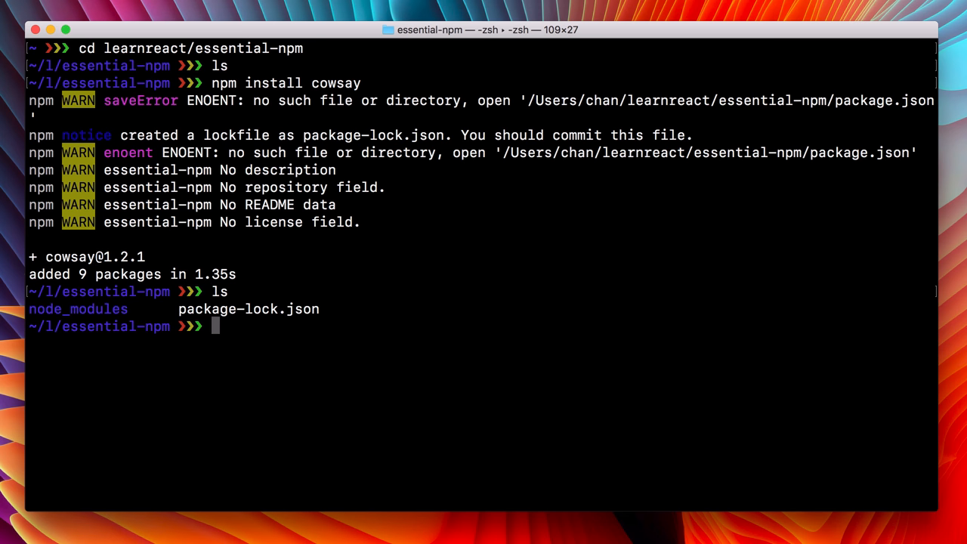
double_click(78, 308)
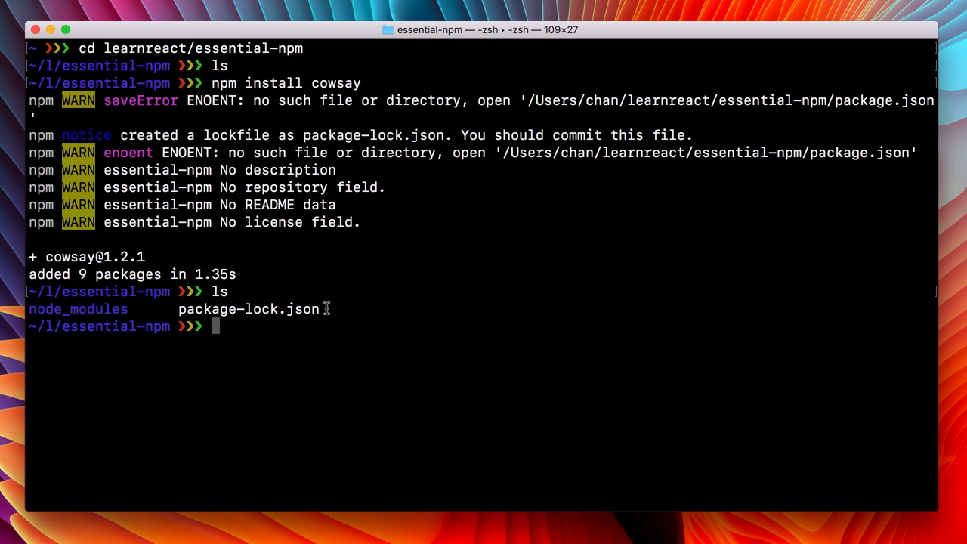
text(ls node_modules)
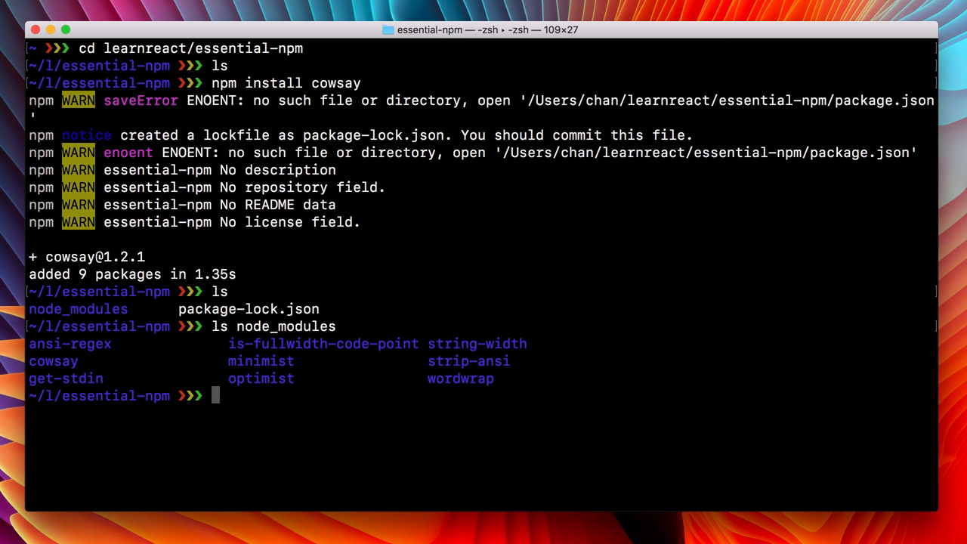
mouse_move(515, 379)
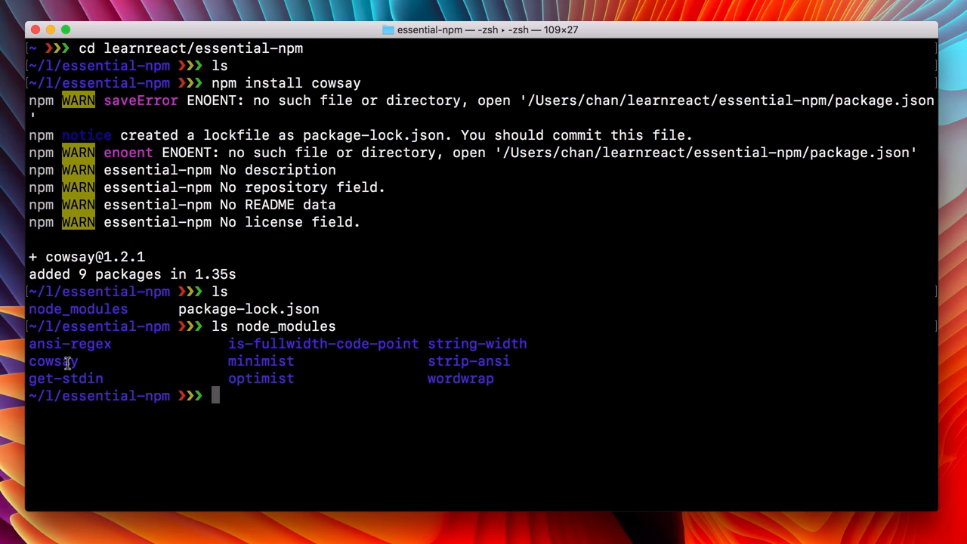
double_click(53, 361)
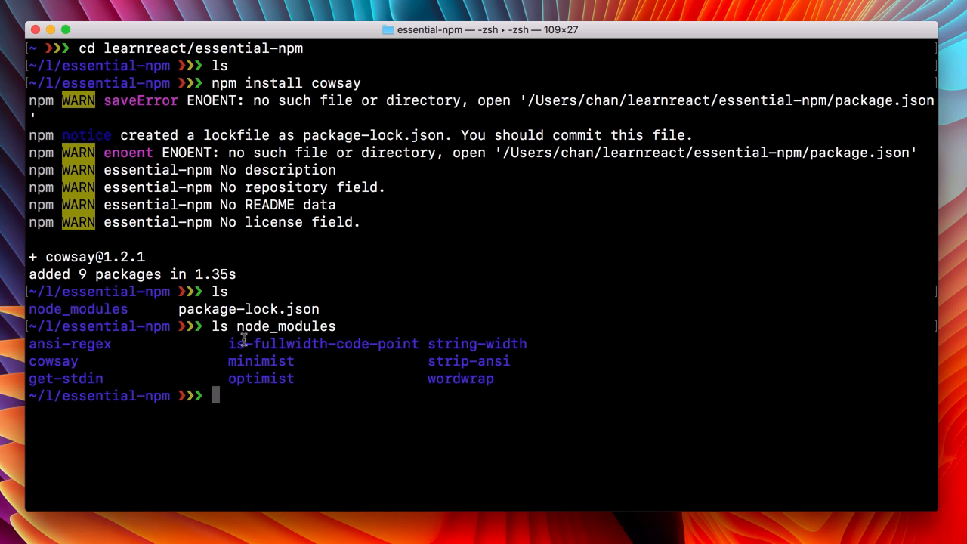
mouse_move(480, 337)
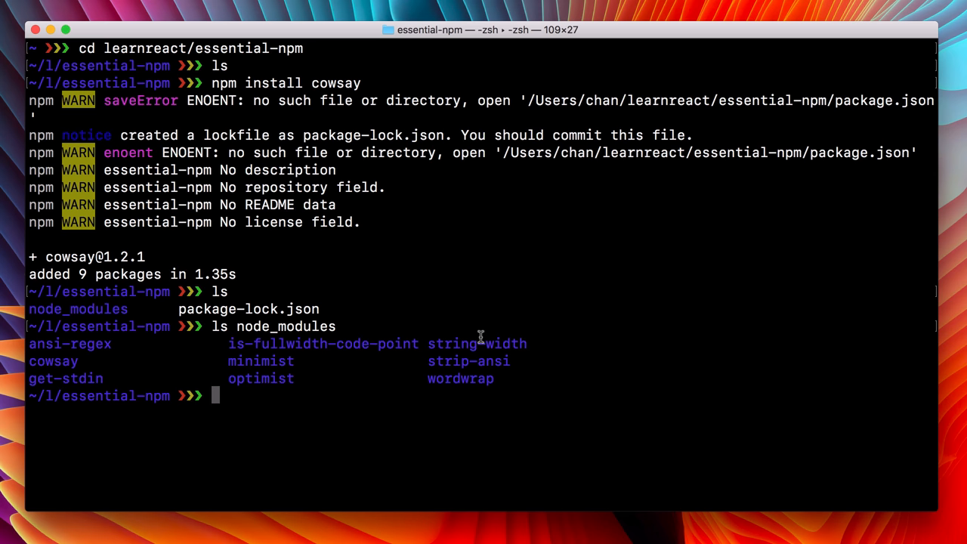
mouse_move(454, 393)
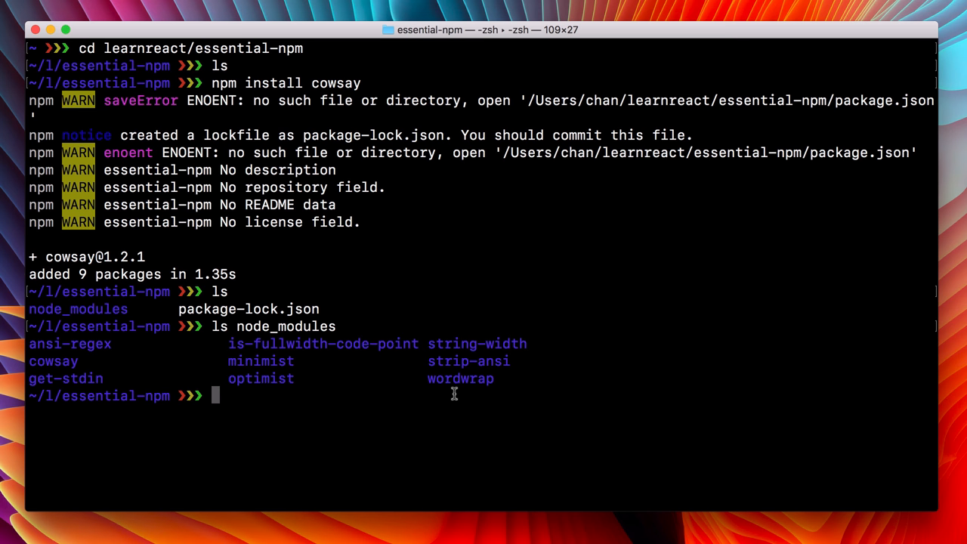
- Run node_modules/cowsay/cli.js via tab completion and review its usage and options output
text(node_modules/)
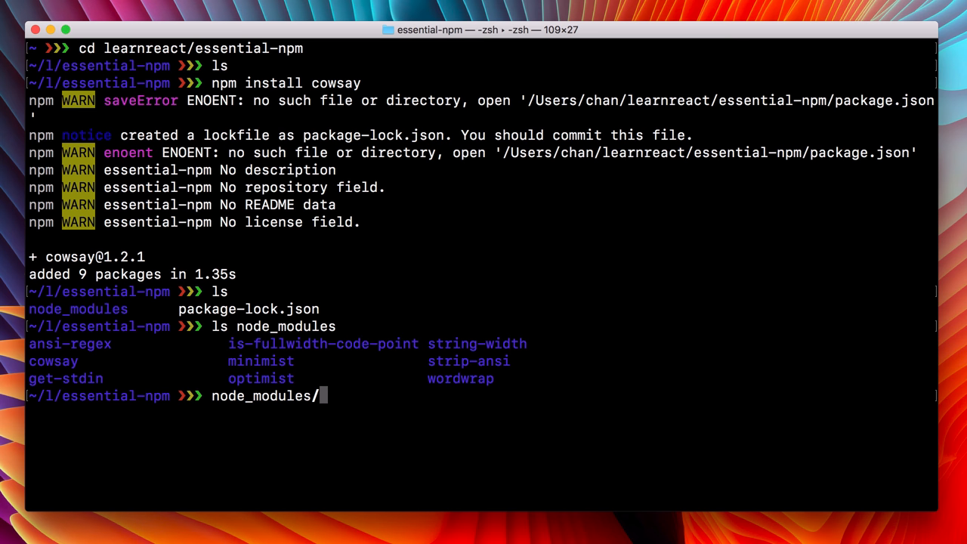
key(Tab)
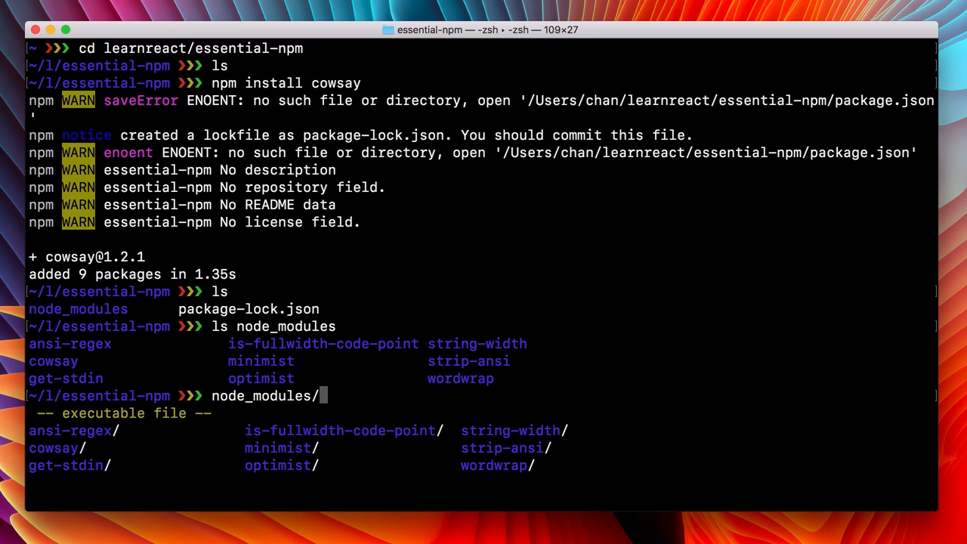
text(cowsay/)
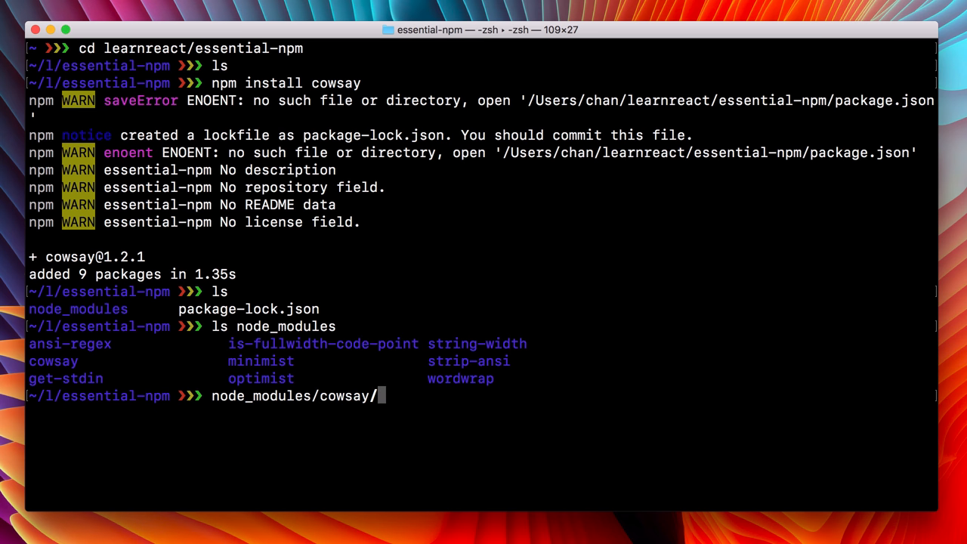
key(Tab)
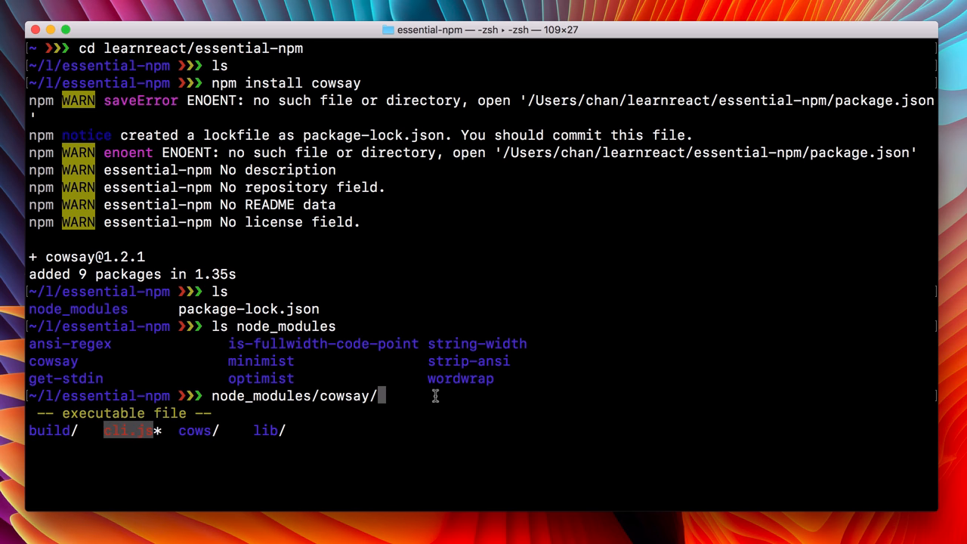
text(cli)
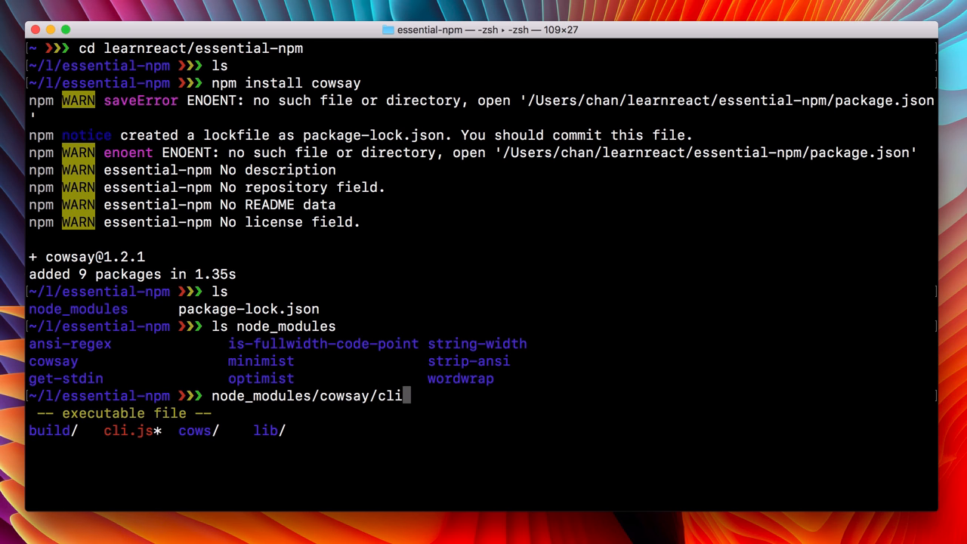
text(.js)
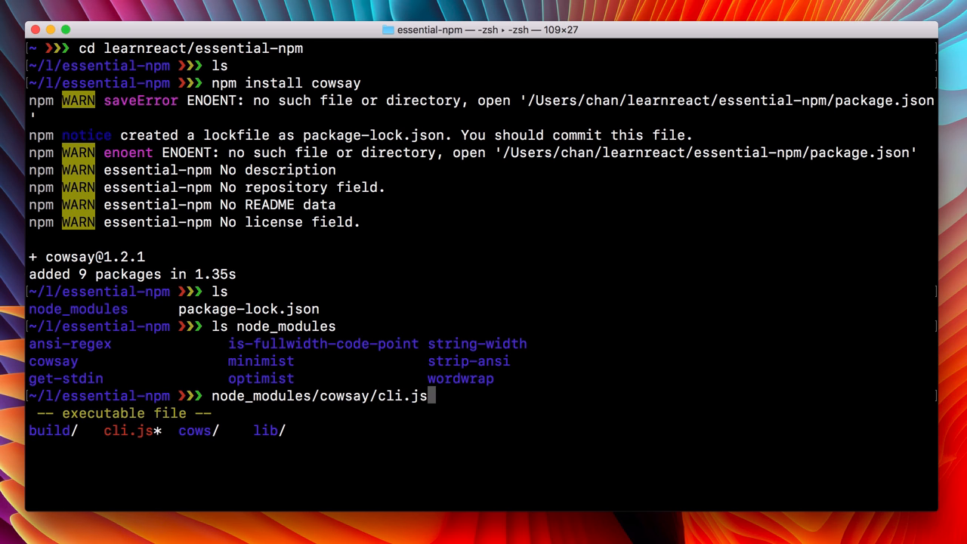
key(Return)
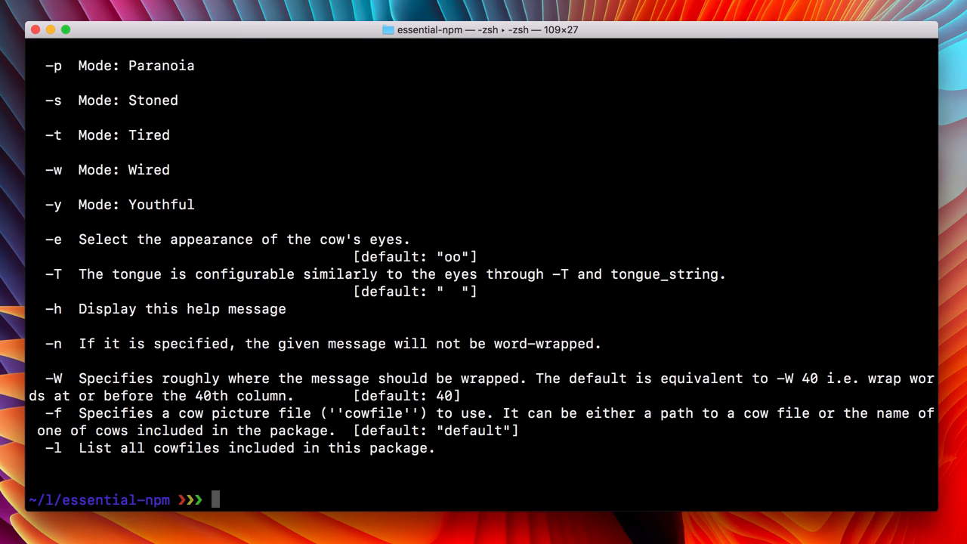
scroll(up, 3)
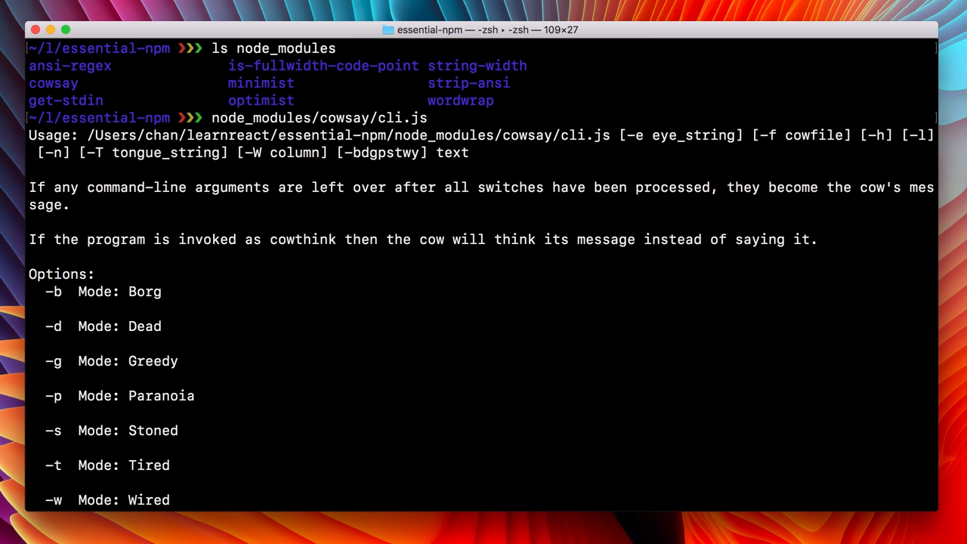
scroll(down, 3)
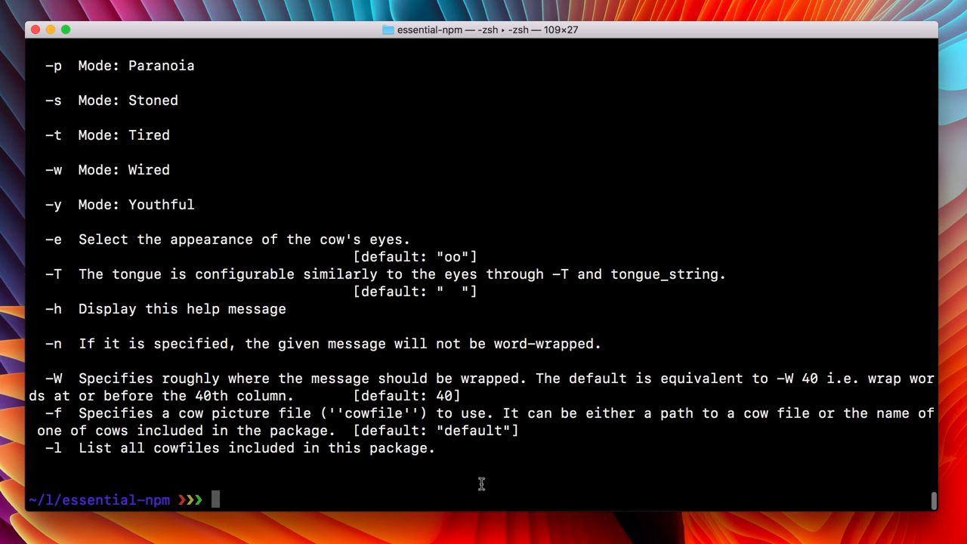
- Run cowsay's cli.js with the message 'Hello Essential NPM Lear...'
text(node_modules/cowsay/cli.js)
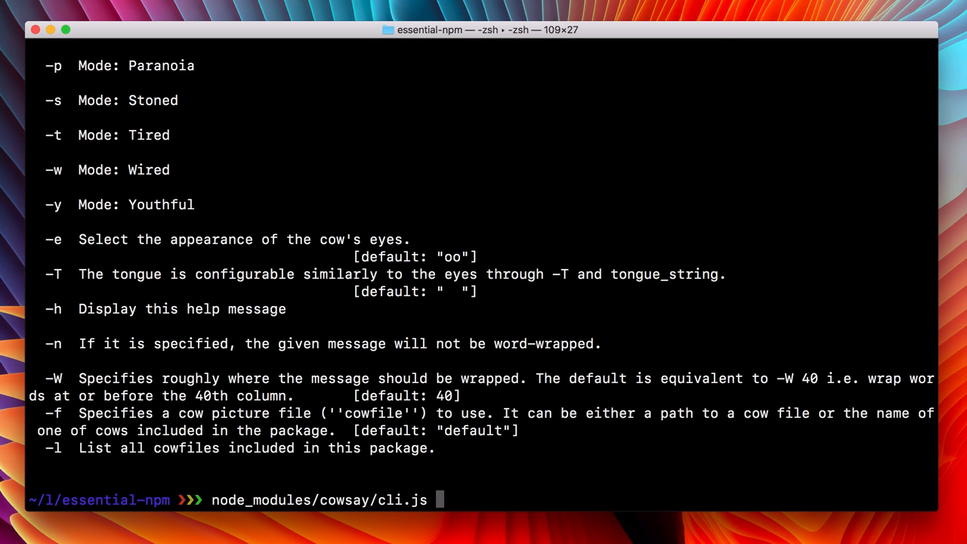
text(Hello)
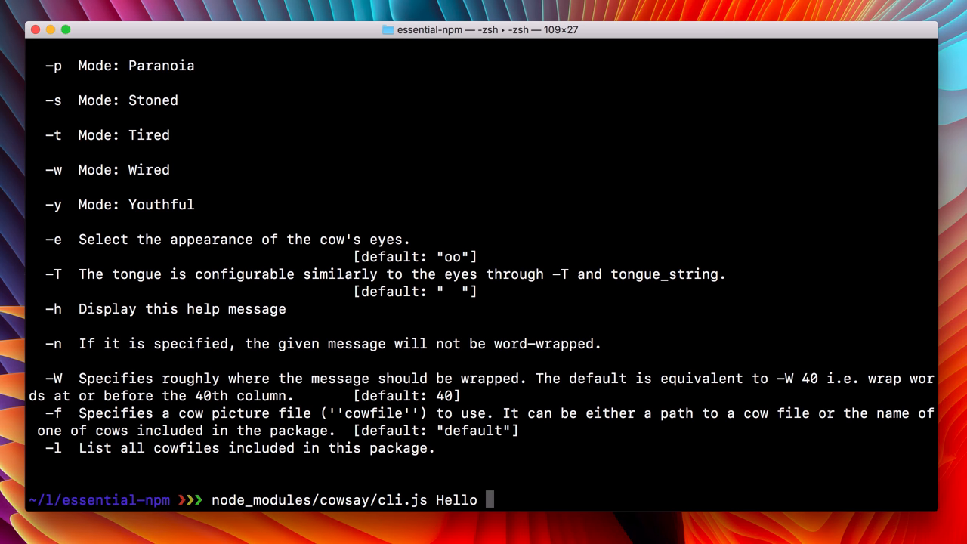
text(Essential)
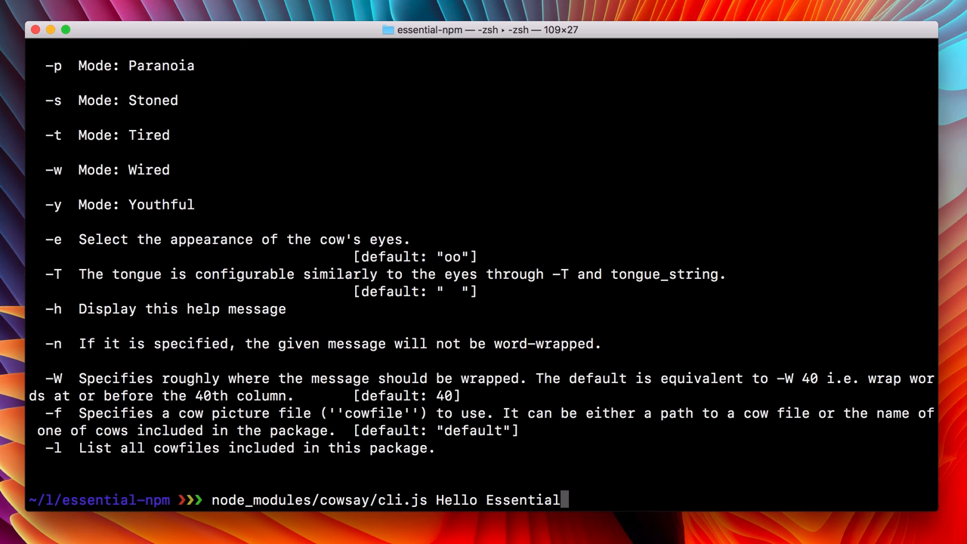
text(NPM Lear)
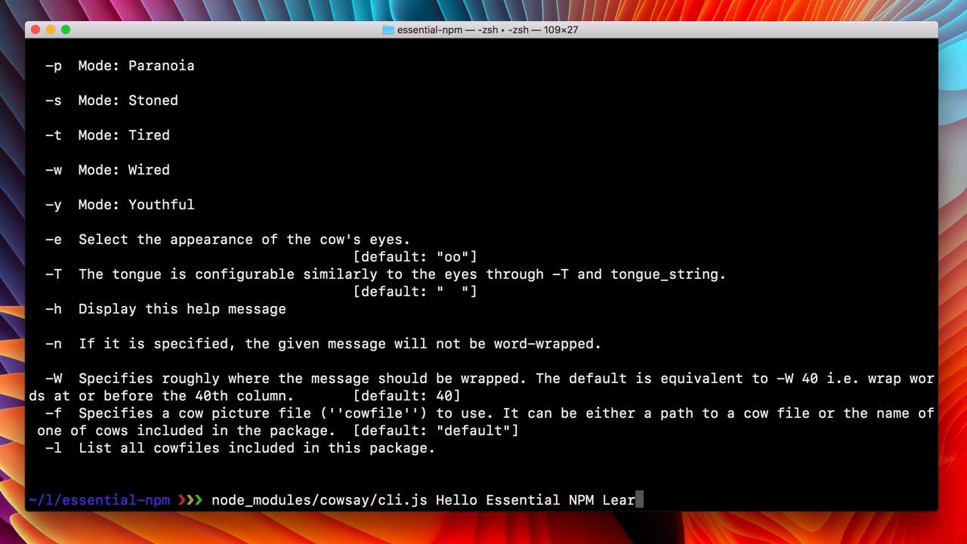
key(Return)
text(mk)
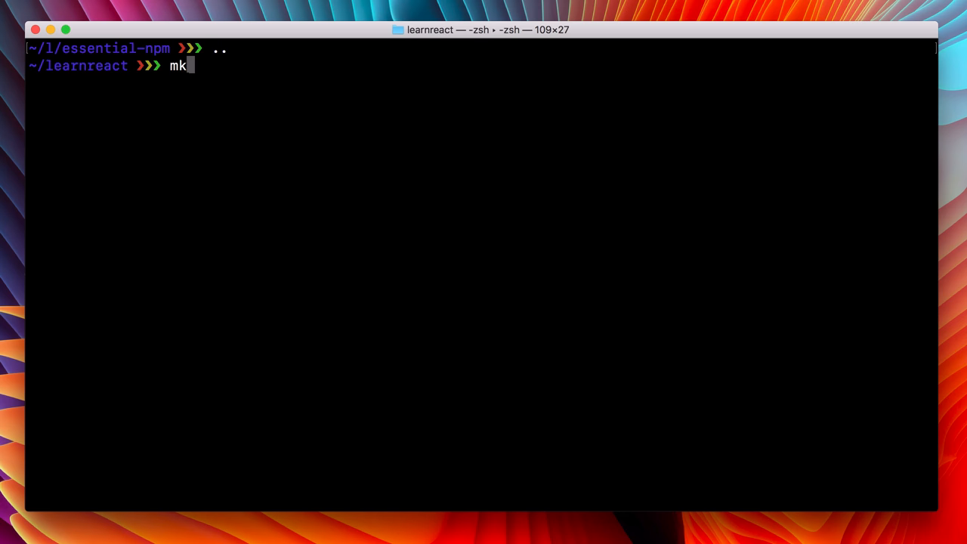
- Create the non-essential-npm folder and install cowsay into it with npm
text(dir)
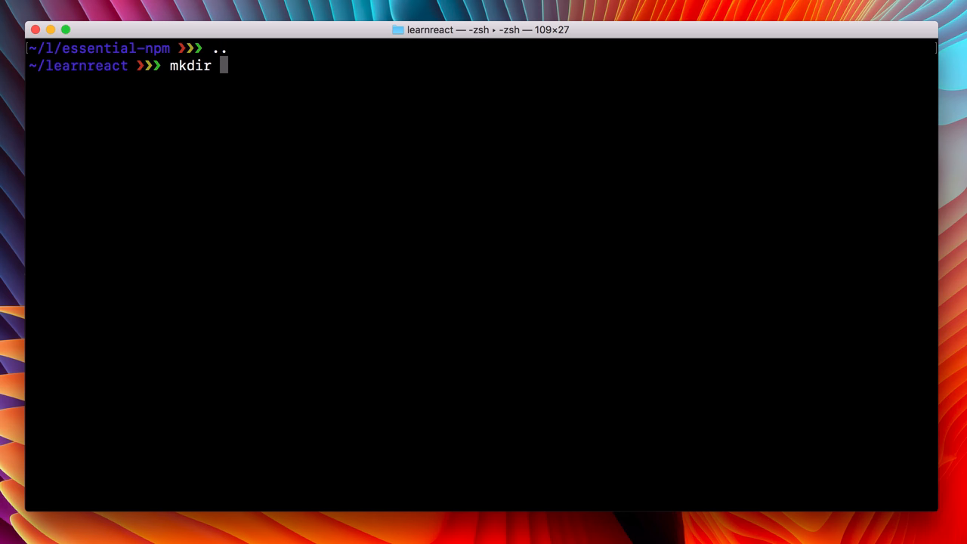
text(non-ess)
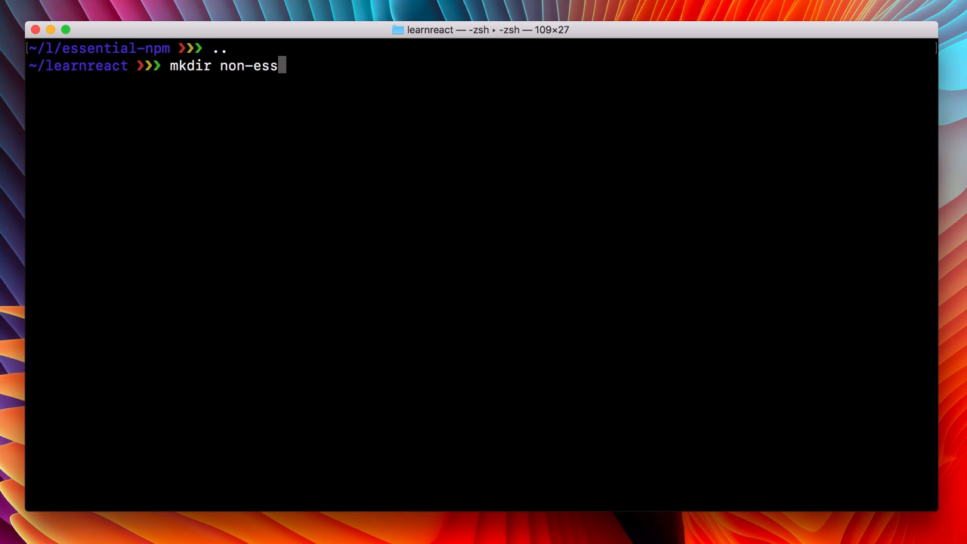
key(Return)
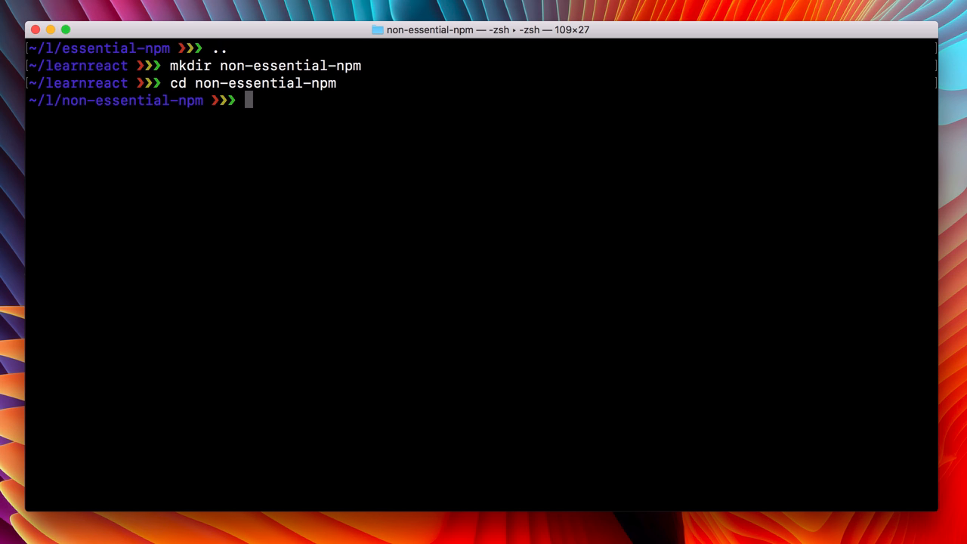
text(npm)
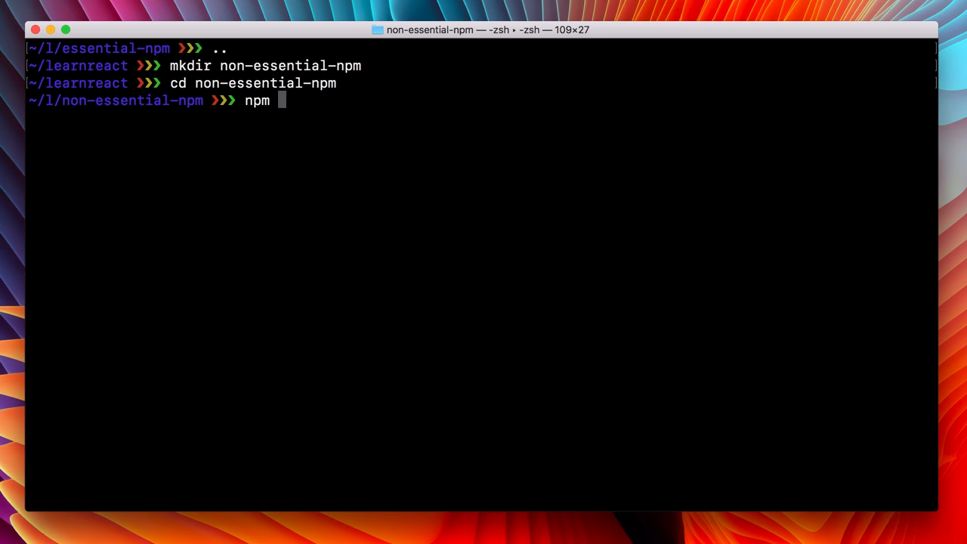
key(Return)
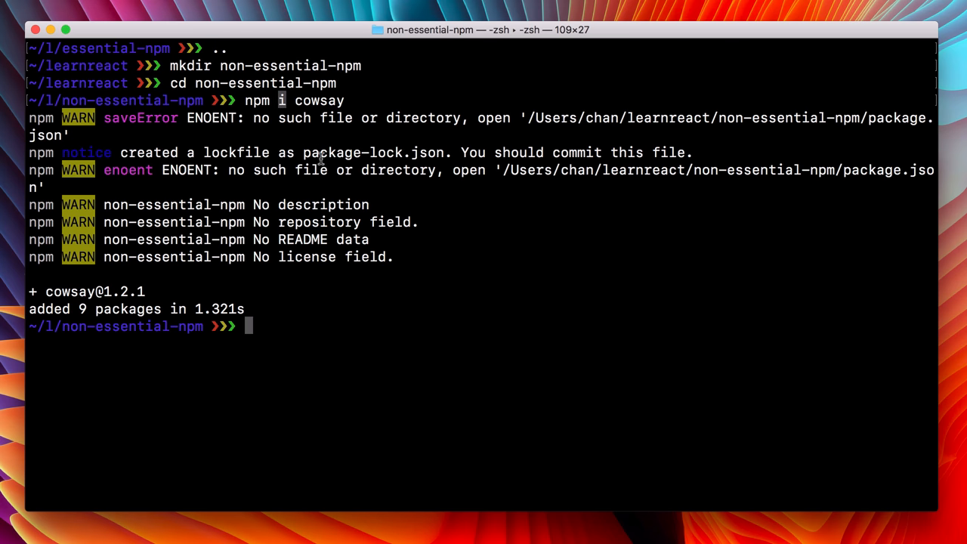
mouse_move(327, 227)
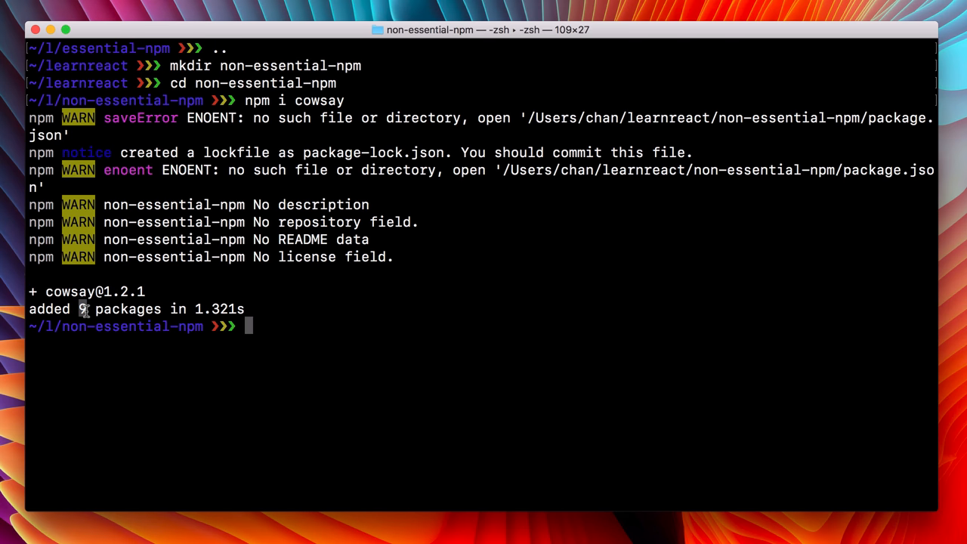
mouse_move(316, 340)
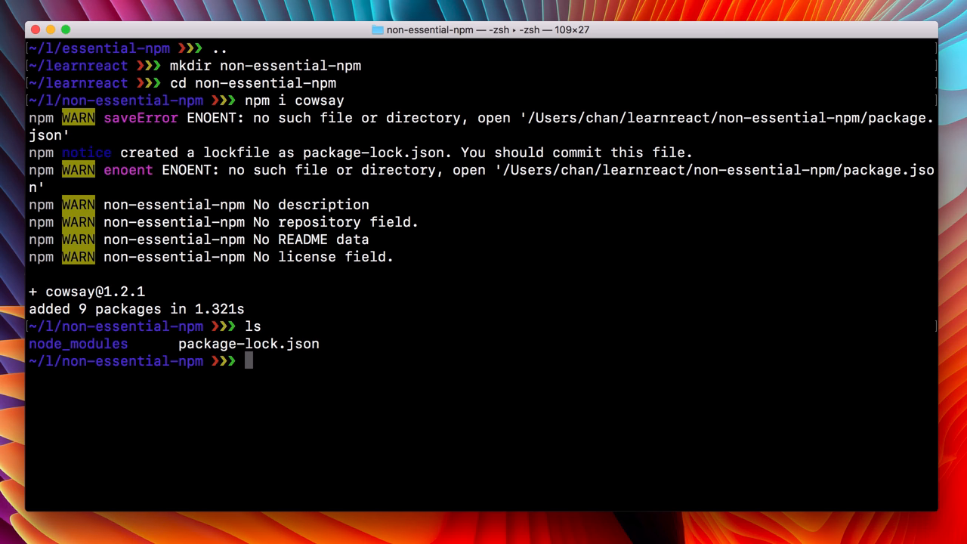
- List ../essential-npm to compare its node_modules and package-lock.json with the new folder
text(ls ../essentia)
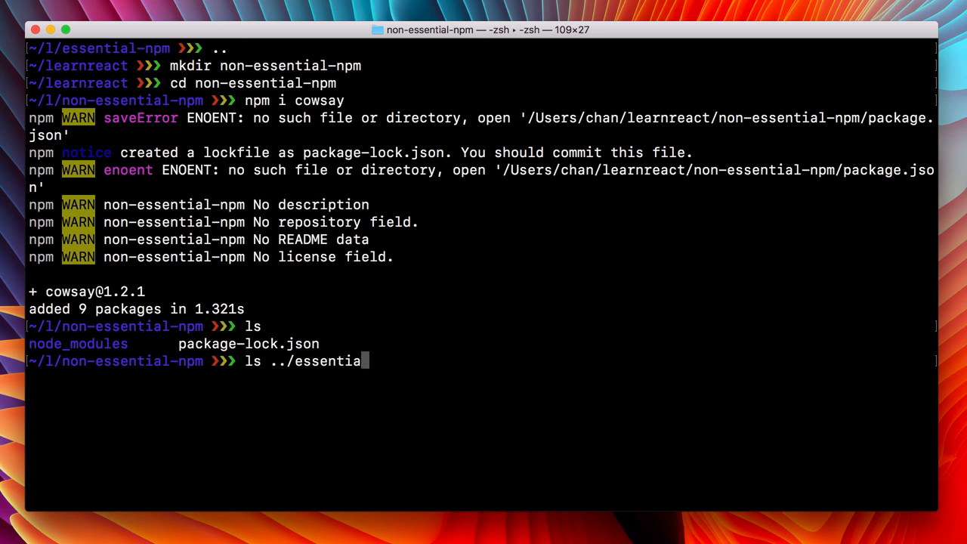
key(Return)
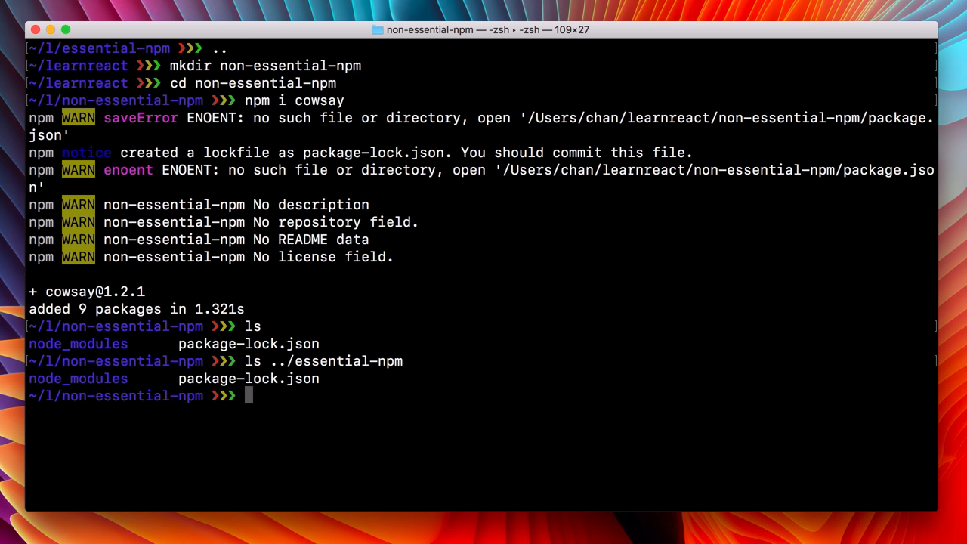